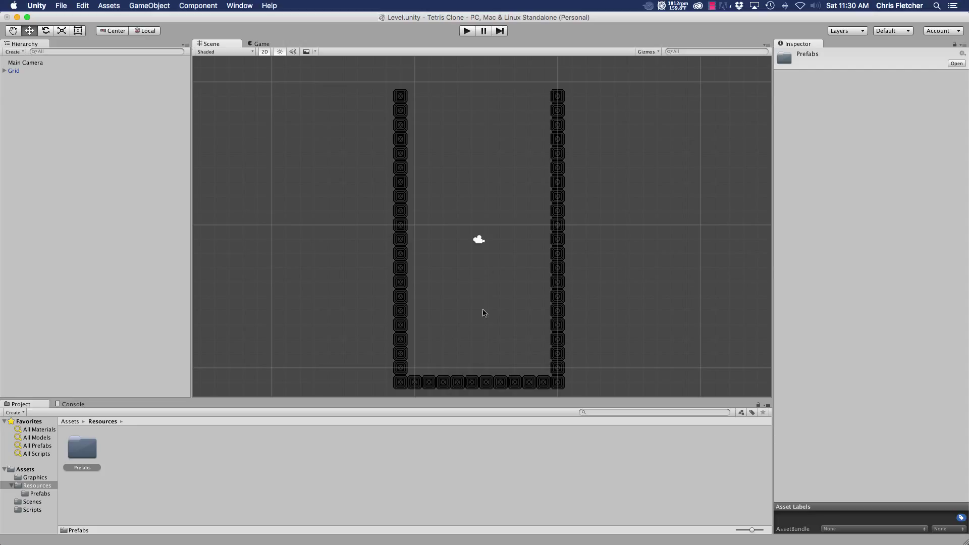
mouse_move(228, 138)
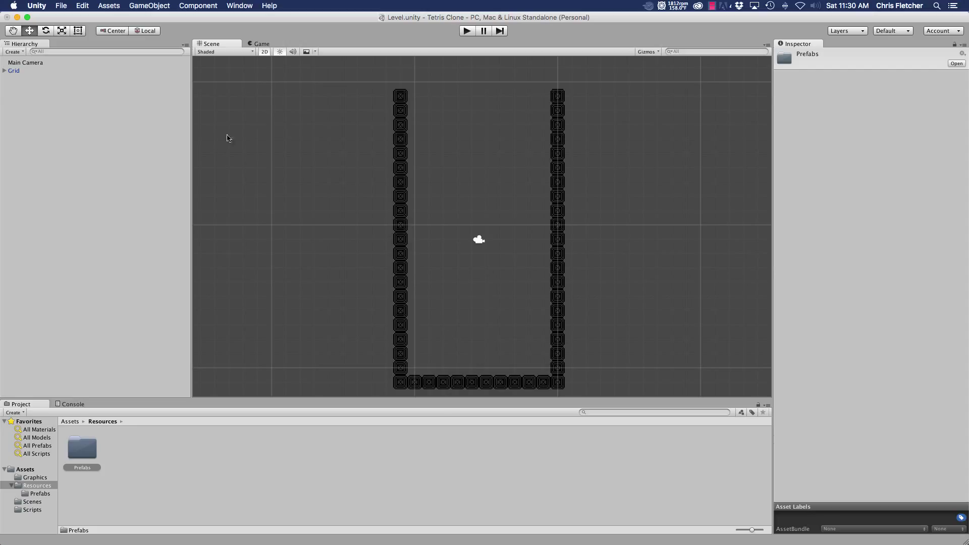
mouse_move(50, 494)
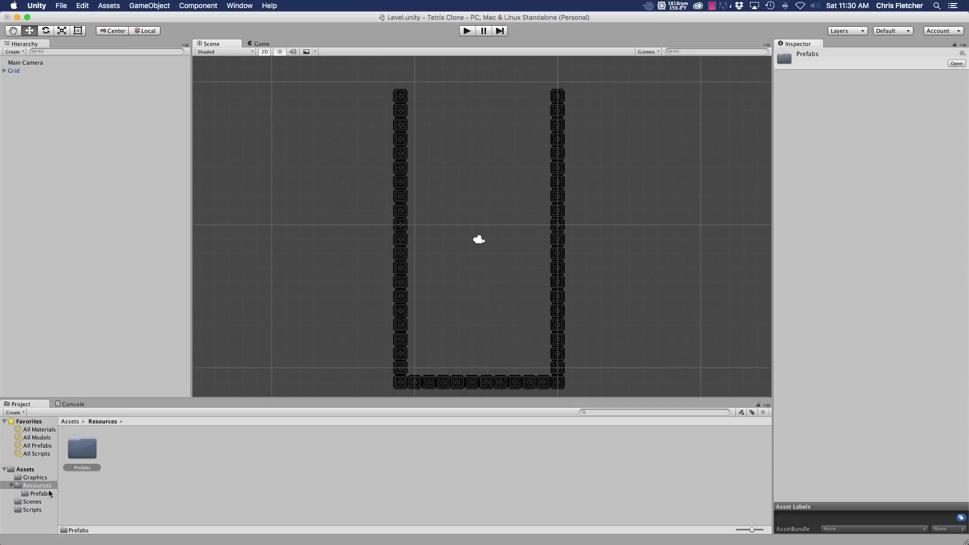
mouse_move(30, 511)
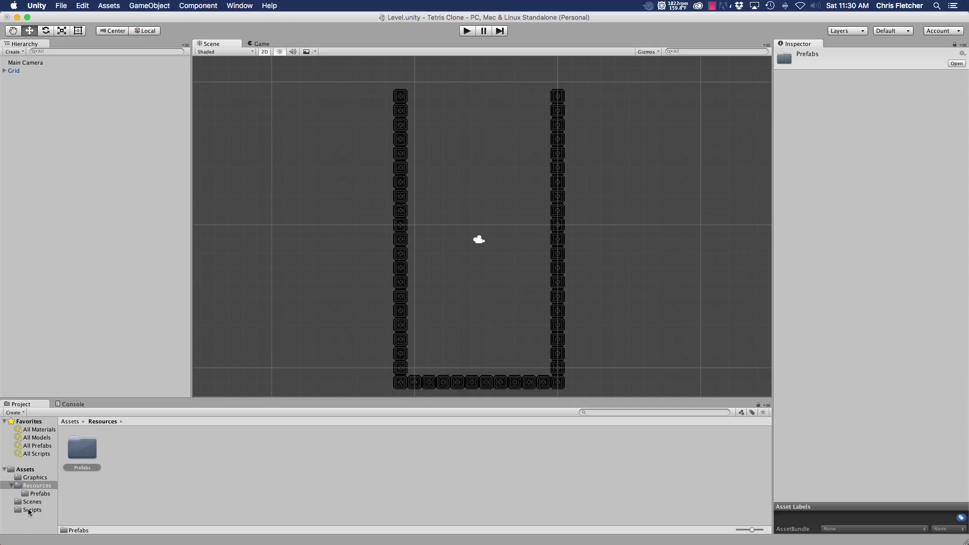
Show the Scripts folder under Assets, with the Game and Tetromino scripts.
left_click(32, 509)
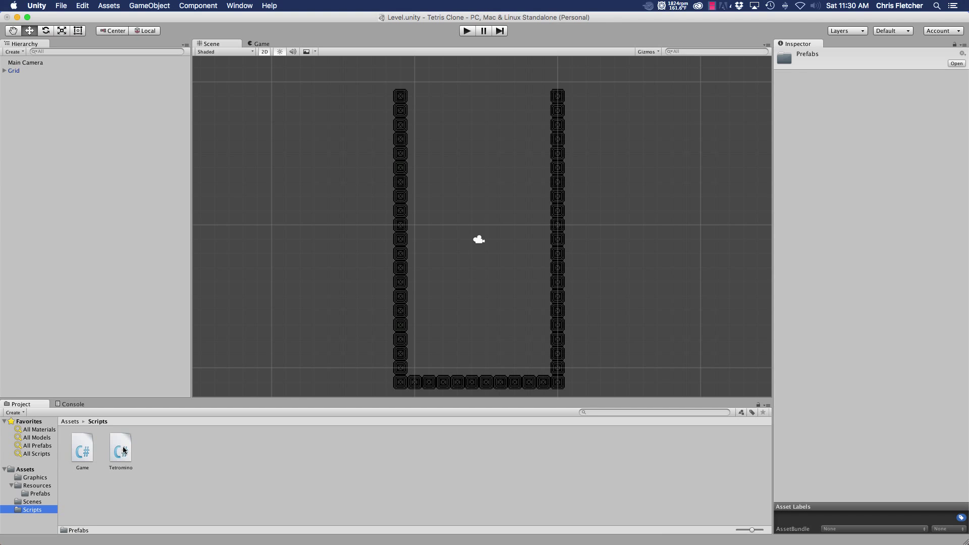
Open Tetromino.cs in MonoDevelop and scroll down to the DownArrow else block.
double_click(120, 448)
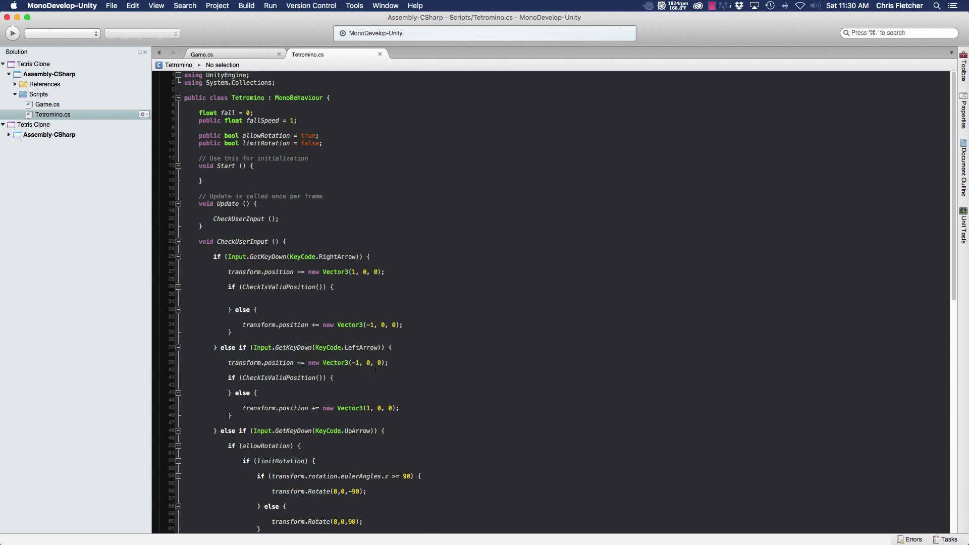
scroll("down", 3)
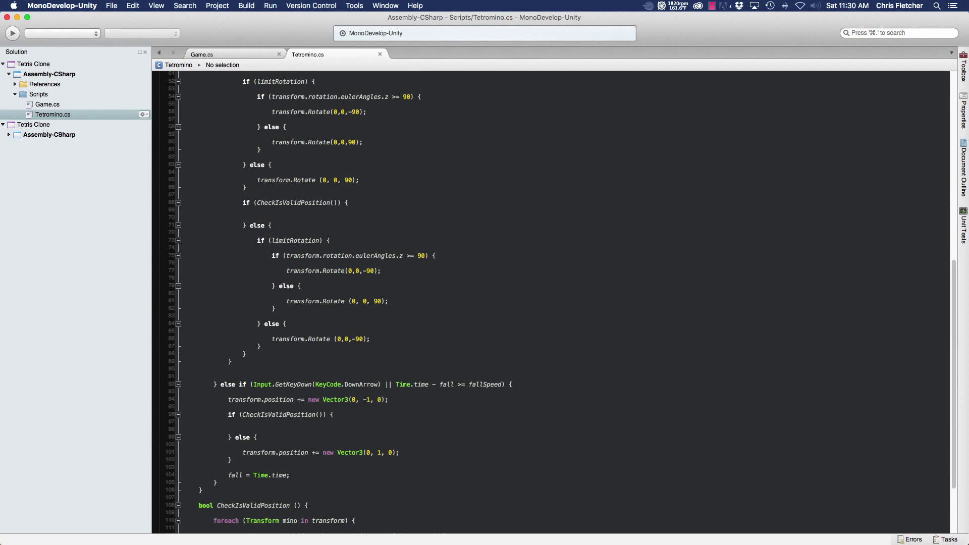
scroll("down", 3)
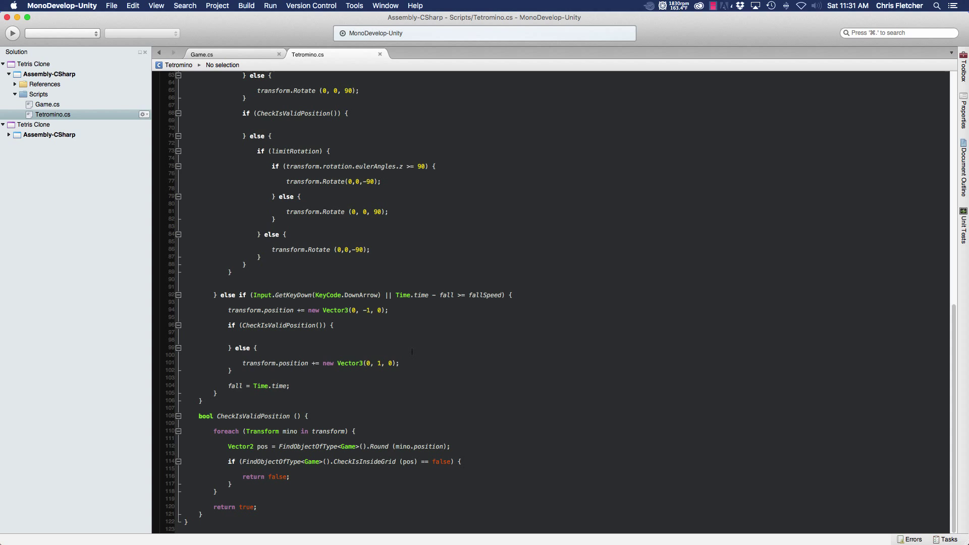
scroll("down", 3)
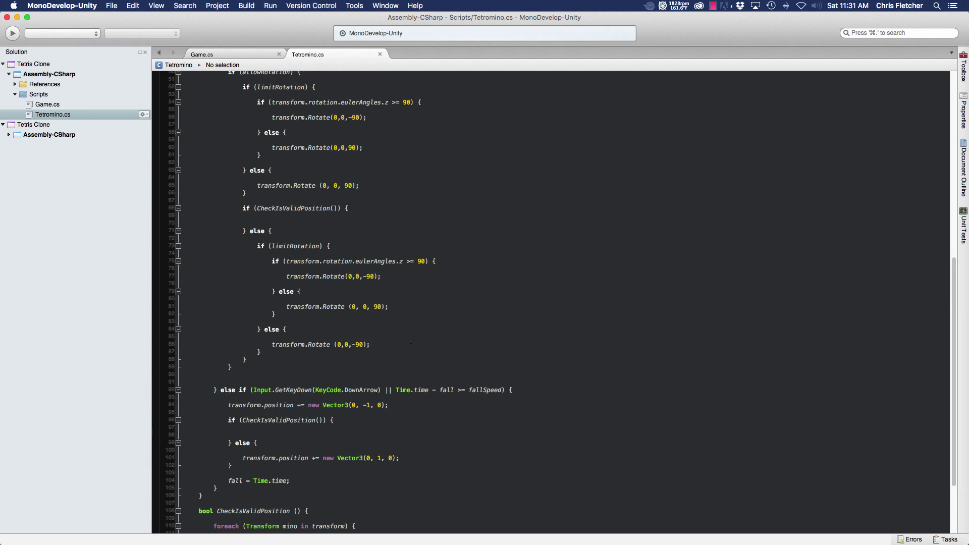
scroll("down", 3)
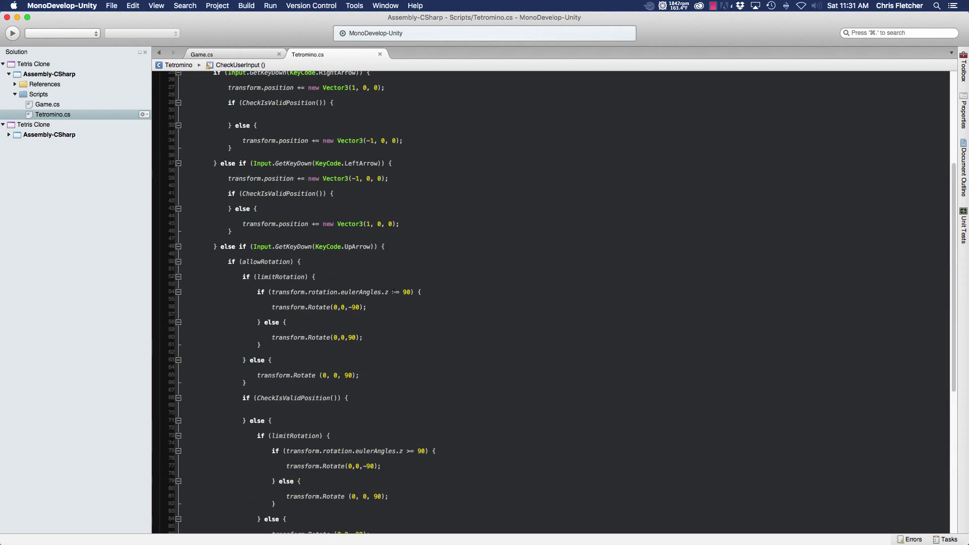
scroll("down", 3)
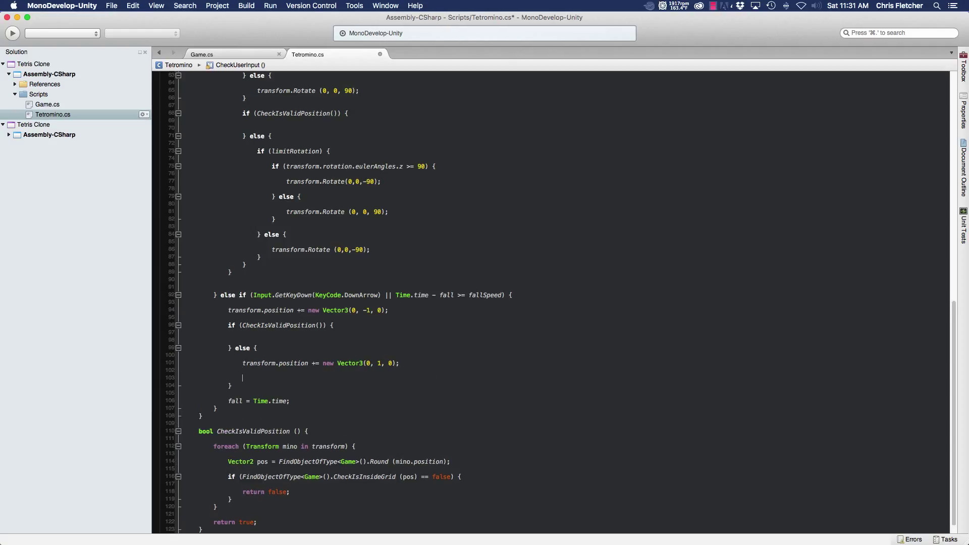
Add 'enabled = false;' in the failure branch, followed by a blank line.
type("enabled")
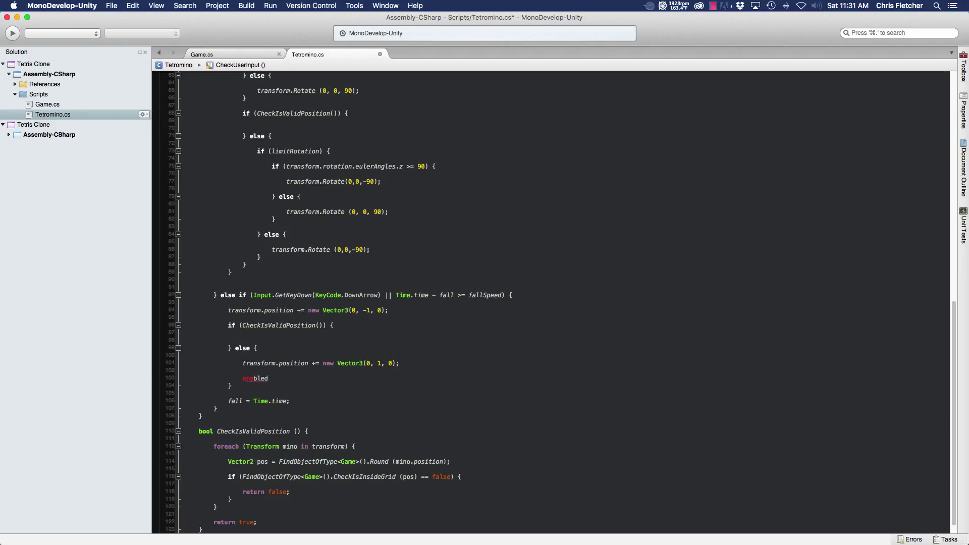
type("= false")
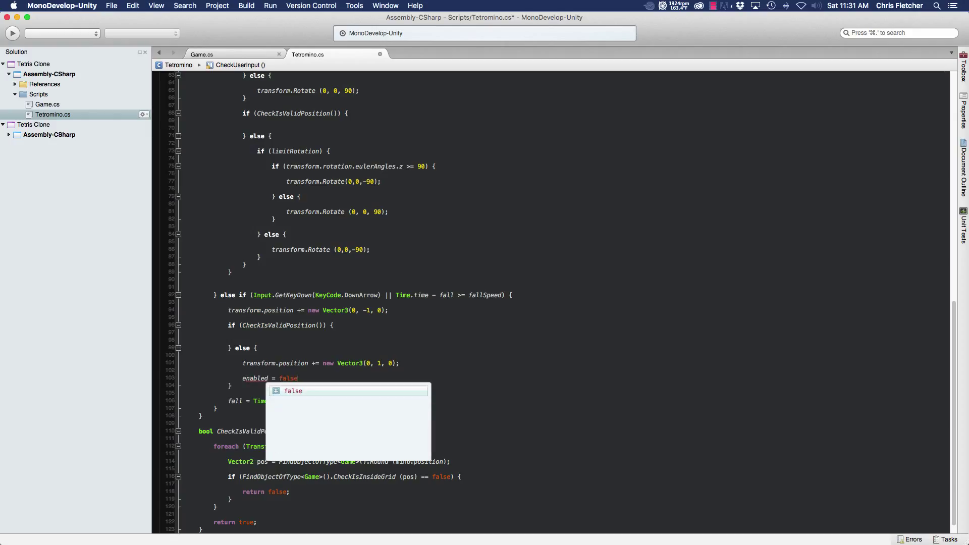
type(";")
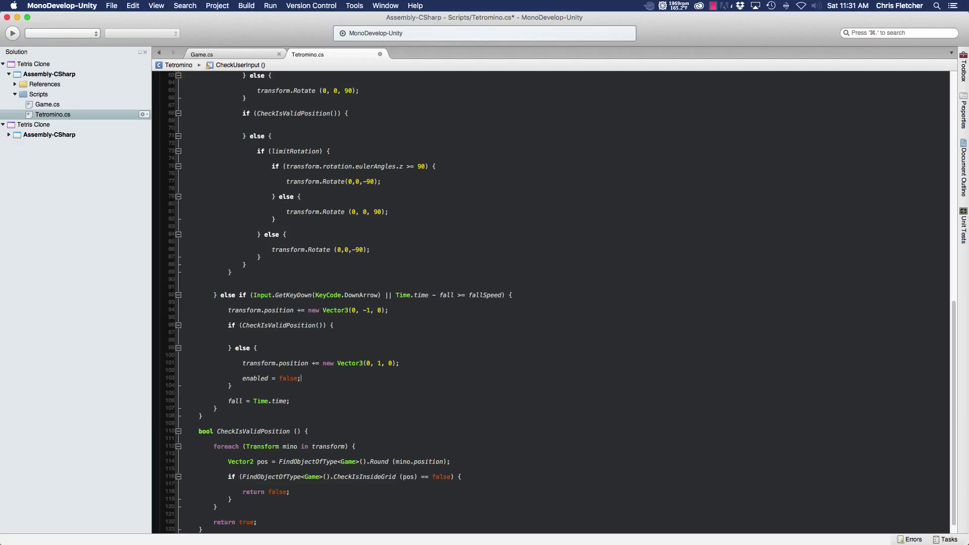
key("Return")
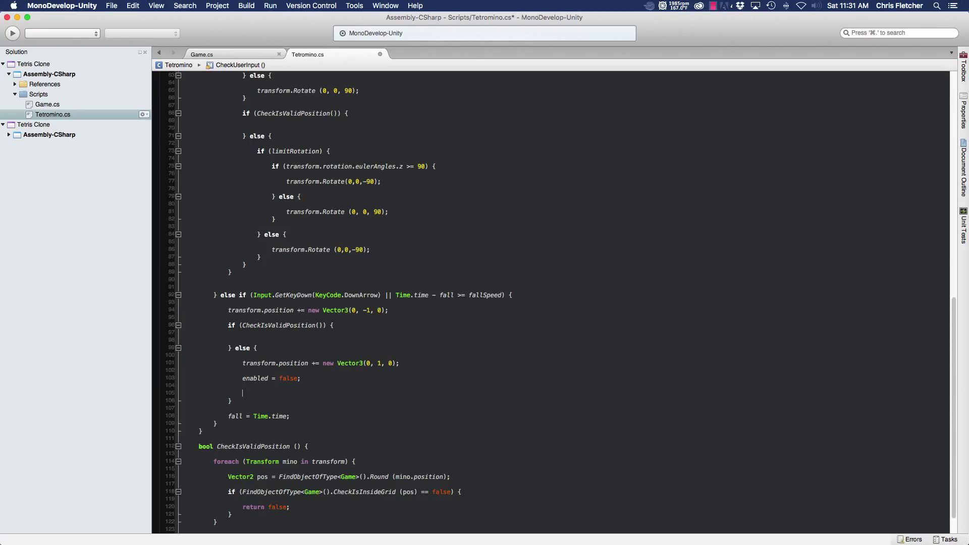
Add 'FindObjectOfType<Game>().SpawnNextTetromino();' below the enabled line.
type("find")
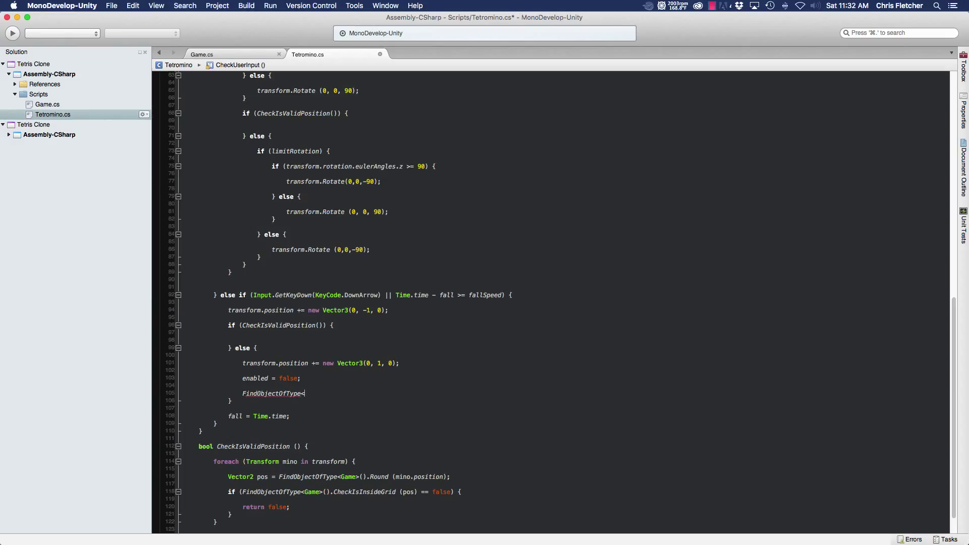
type("Game>()")
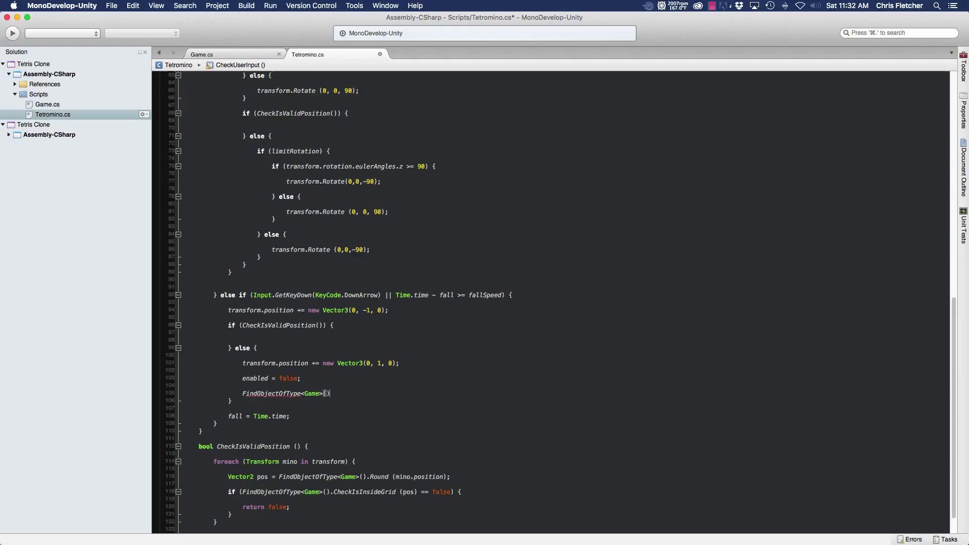
type(".SpawnNextTetromino")
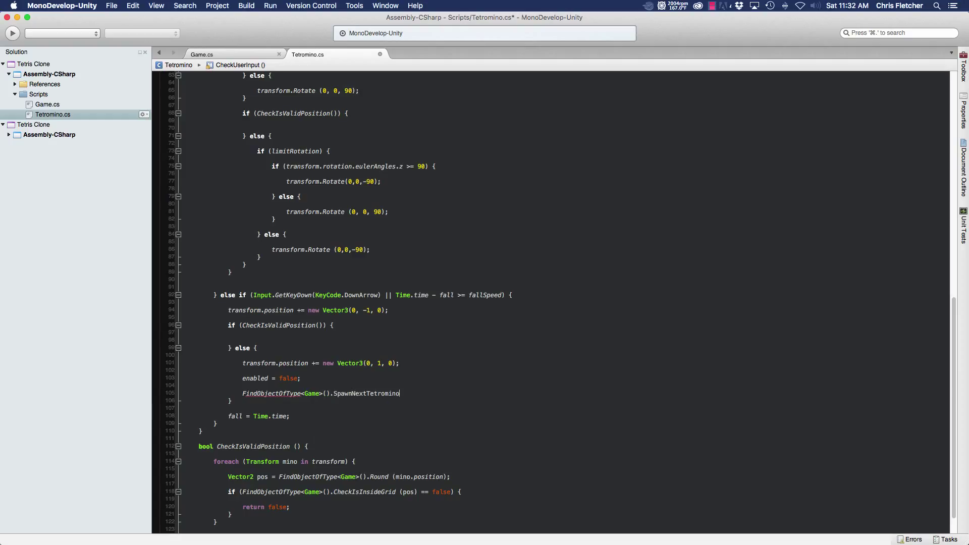
type("();")
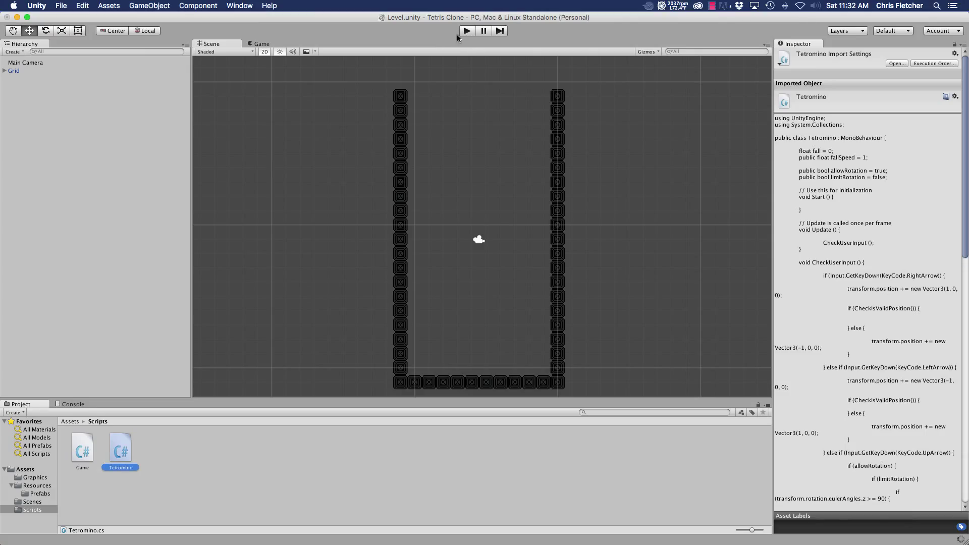
Enter Play mode and rotate the falling long piece upright.
left_click(467, 31)
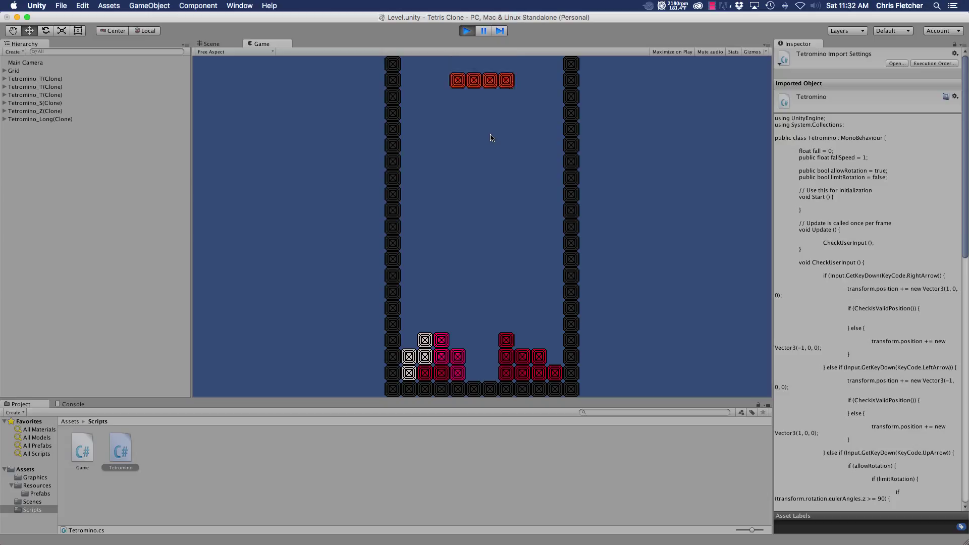
key("Up")
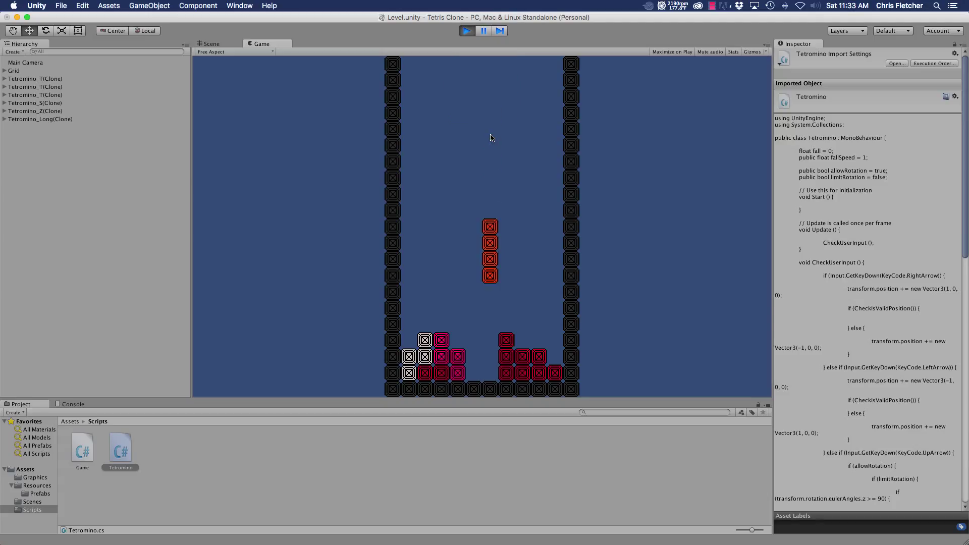